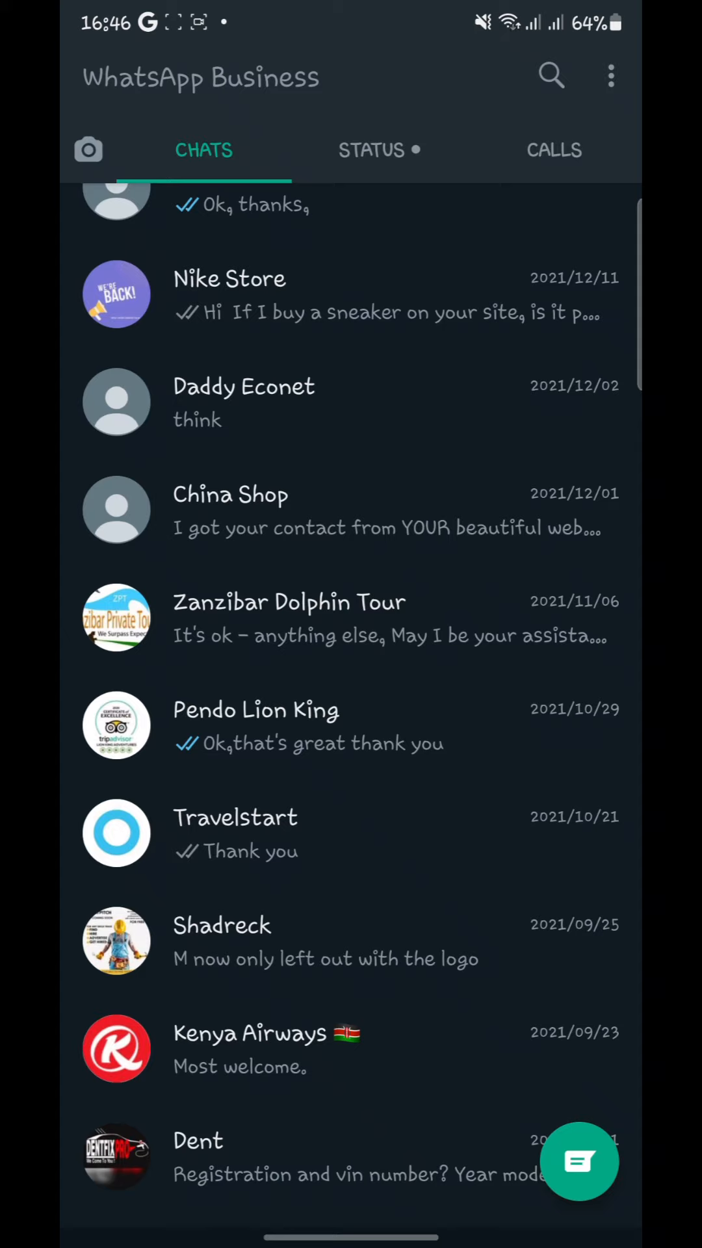
- Reach Two-step verification under Account settings and start turning it on
click(611, 77)
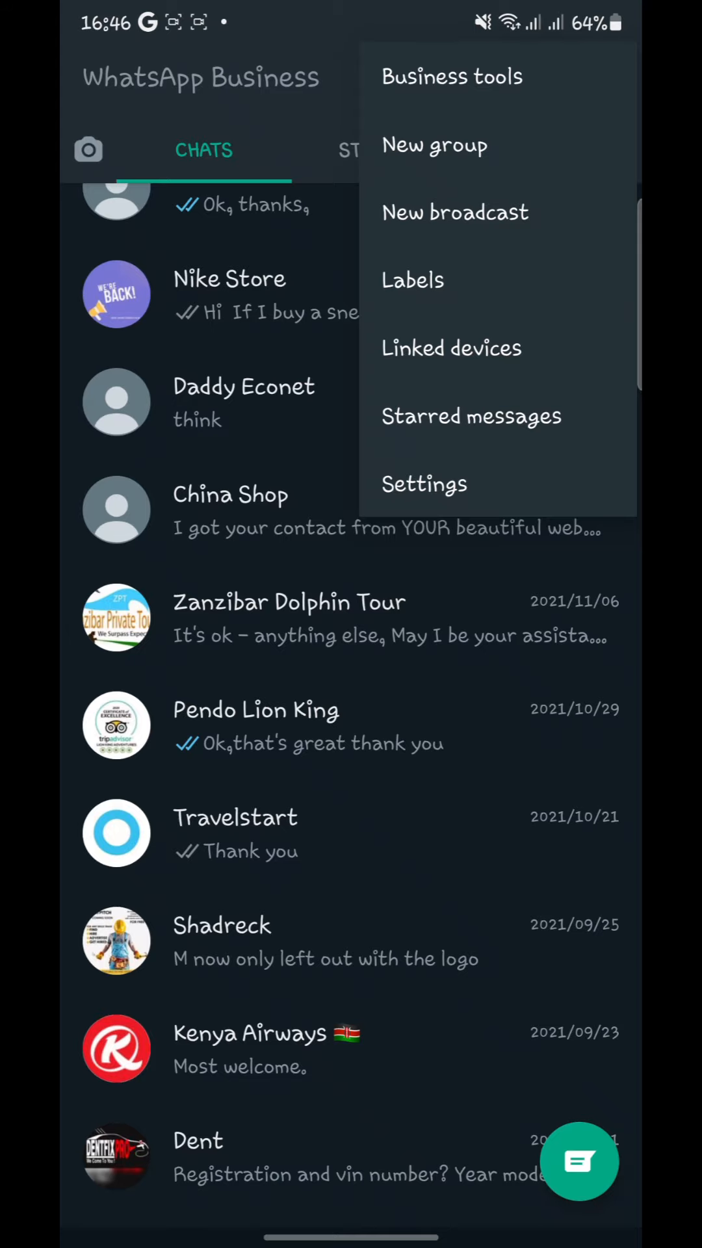
click(424, 483)
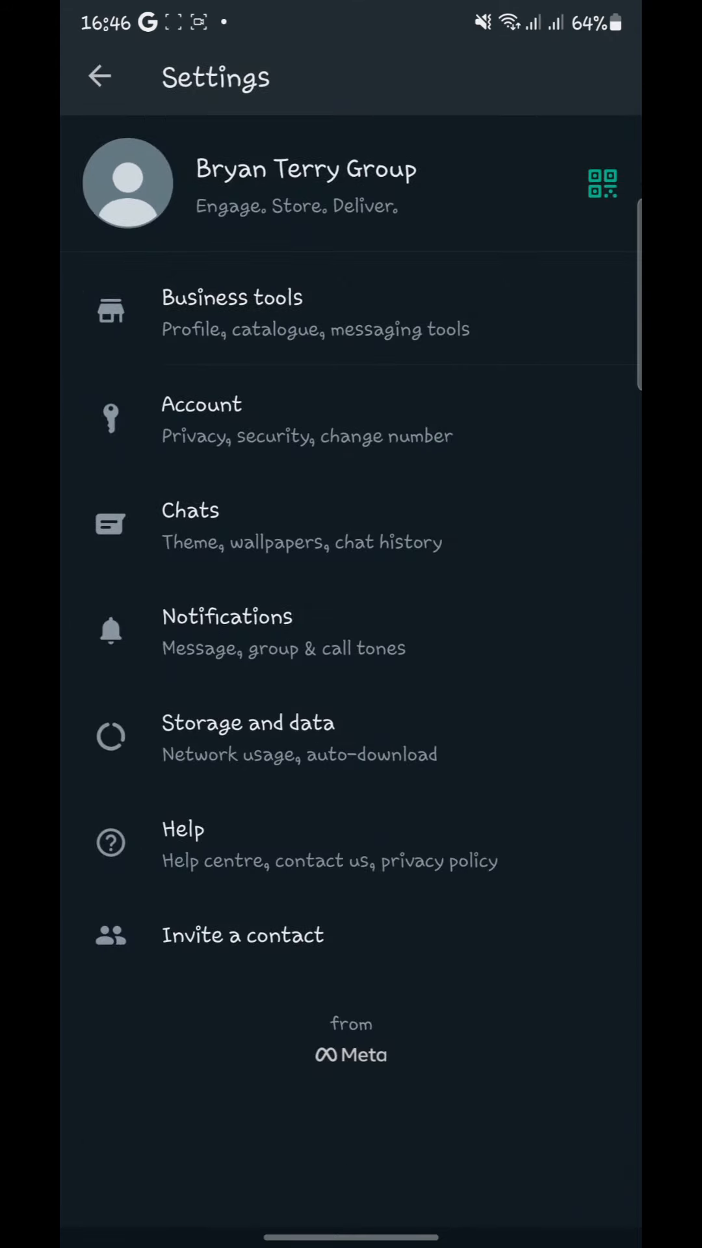
click(202, 420)
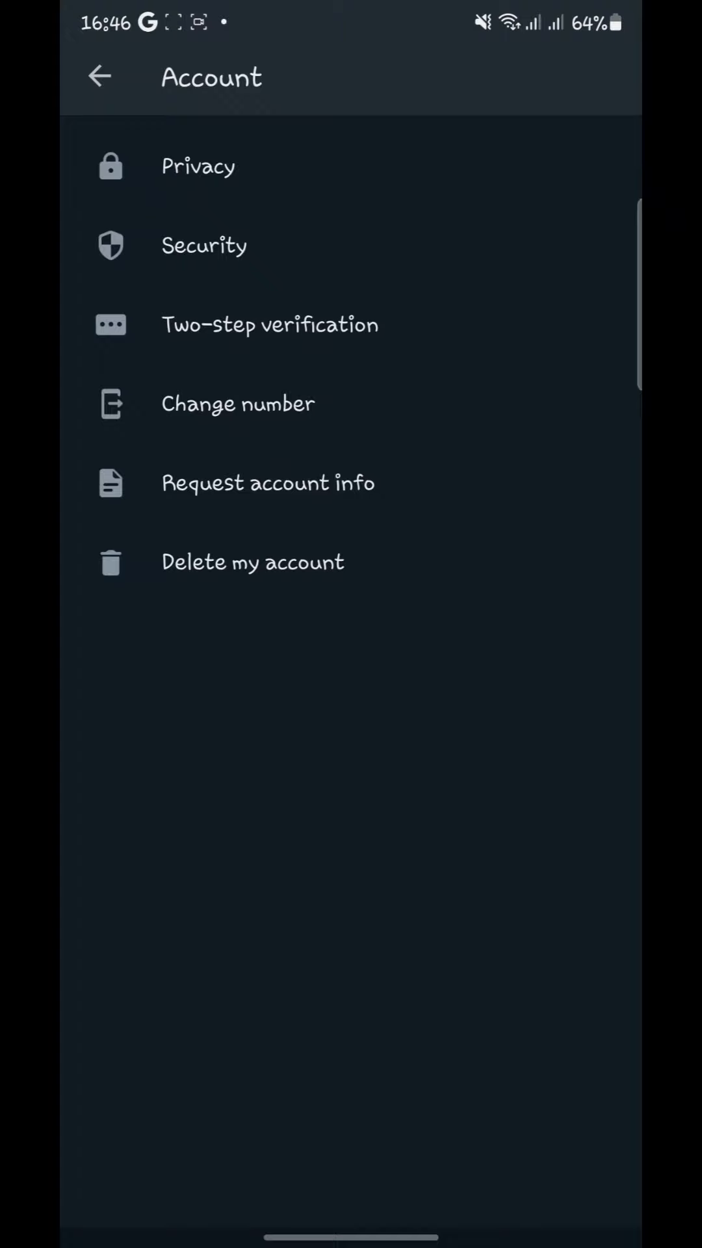
click(269, 325)
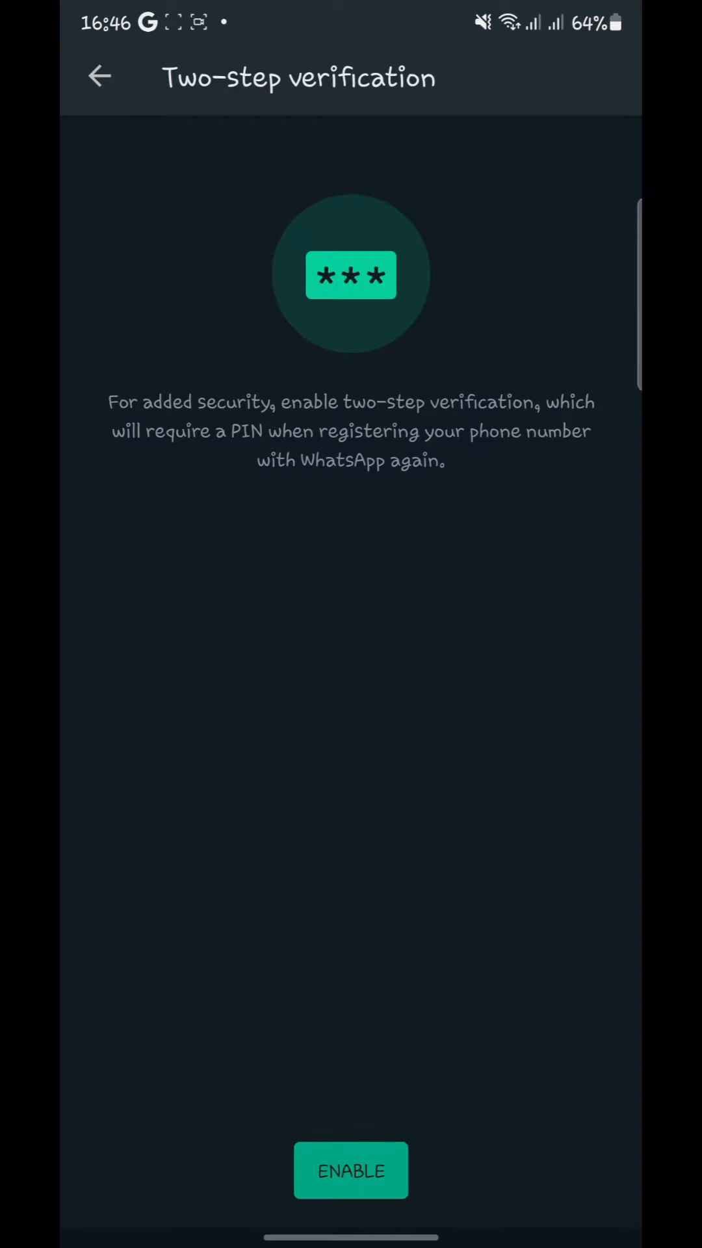
click(349, 1170)
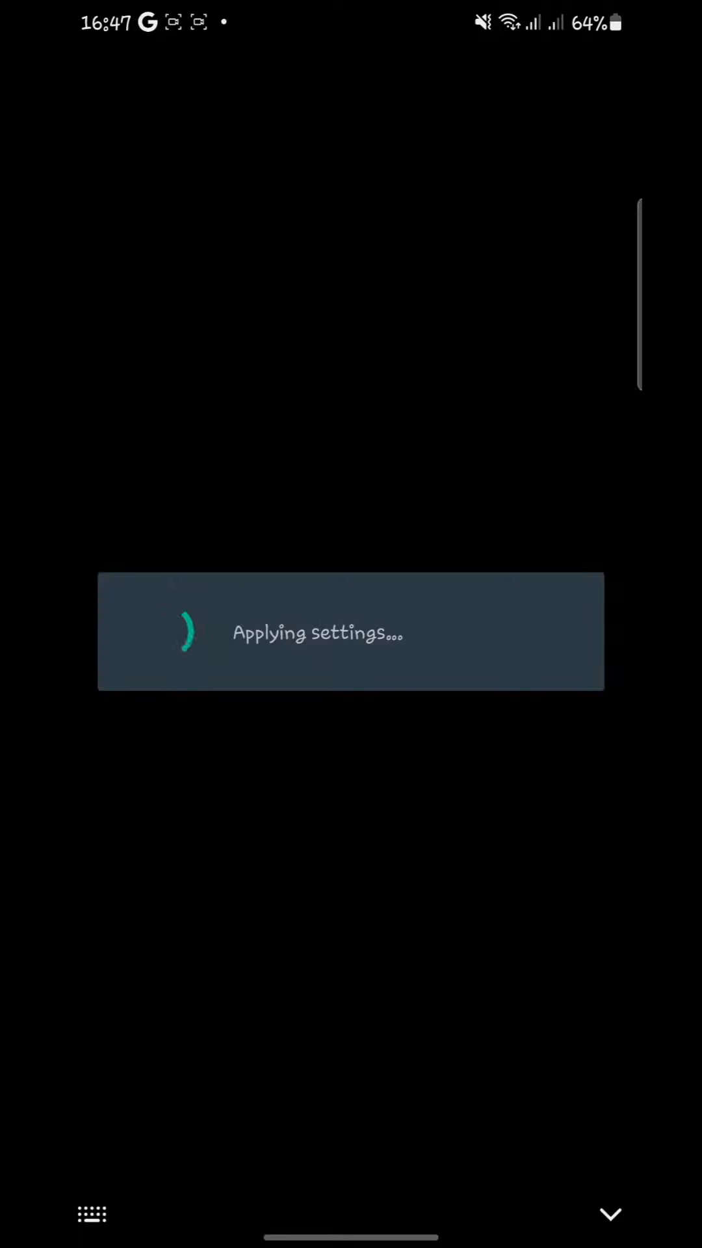